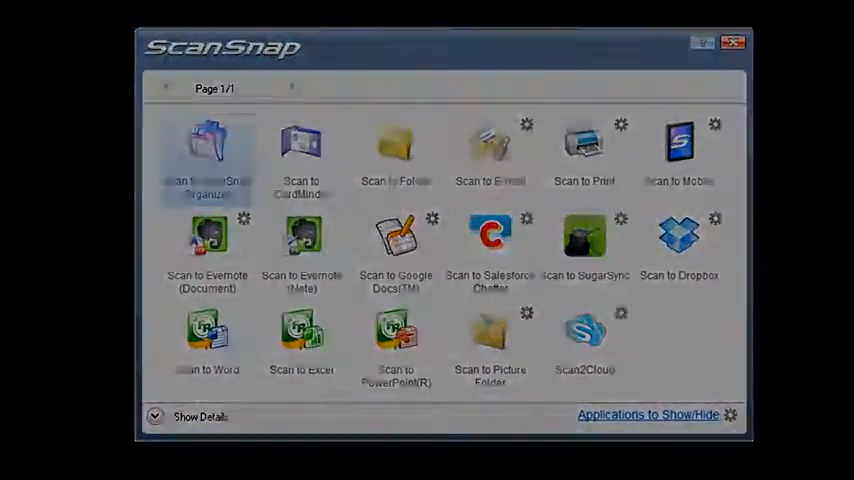
# Step: Scan the Appliance Protection Agreement to Dropbox and name it 'Important Documents'
pyautogui.click(679, 237)
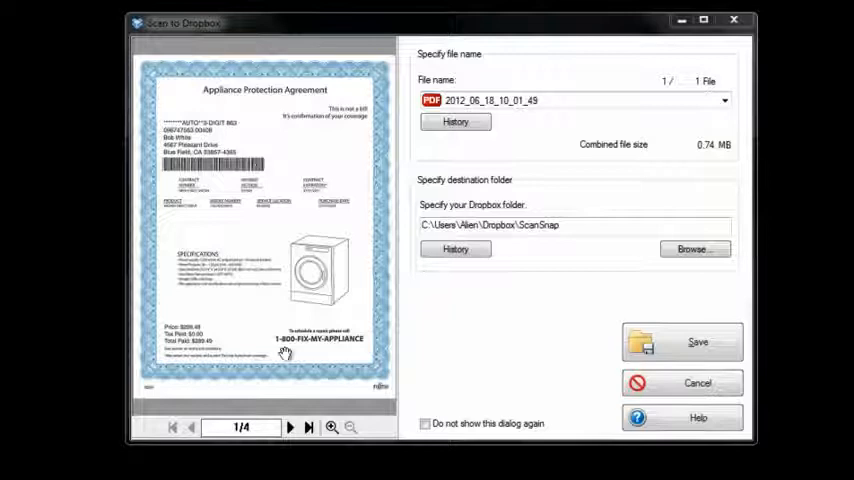
pyautogui.click(575, 100)
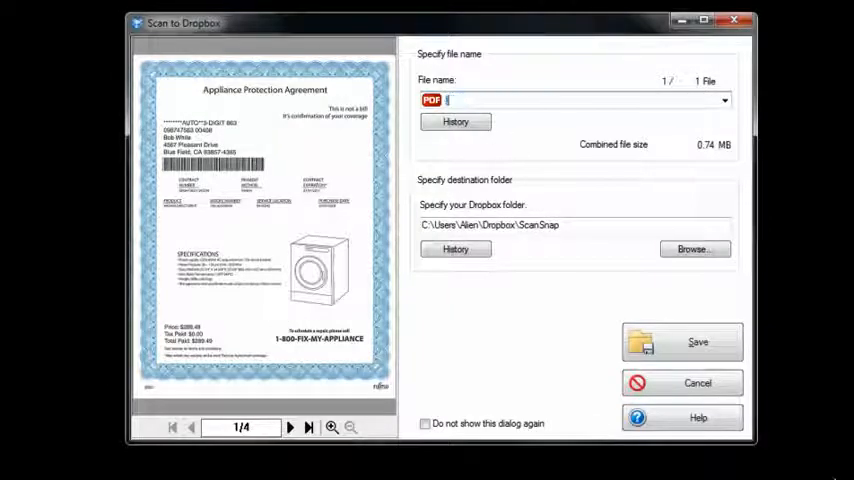
pyautogui.write('Important Documents')
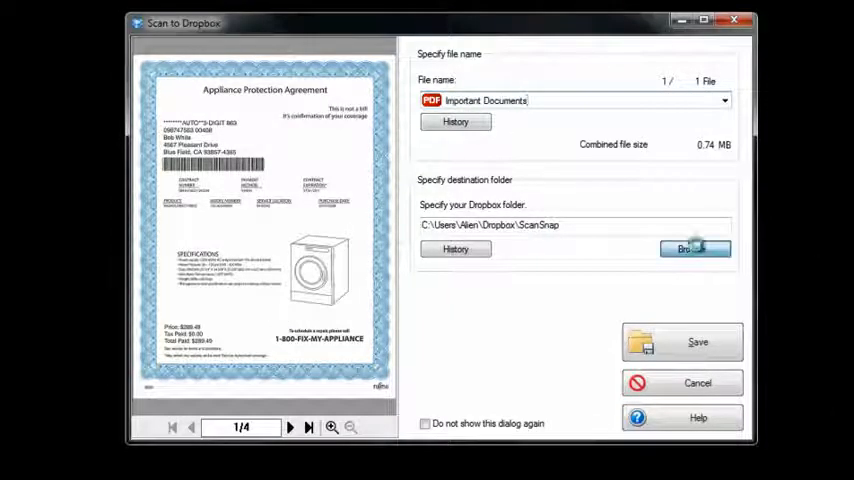
# Step: Save 'Important Documents' into the Dropbox ScanSnap folder
pyautogui.click(695, 249)
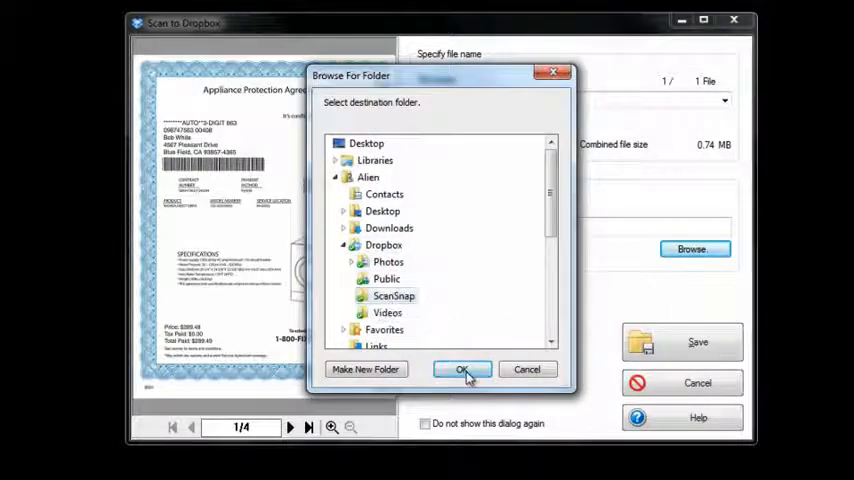
pyautogui.click(461, 369)
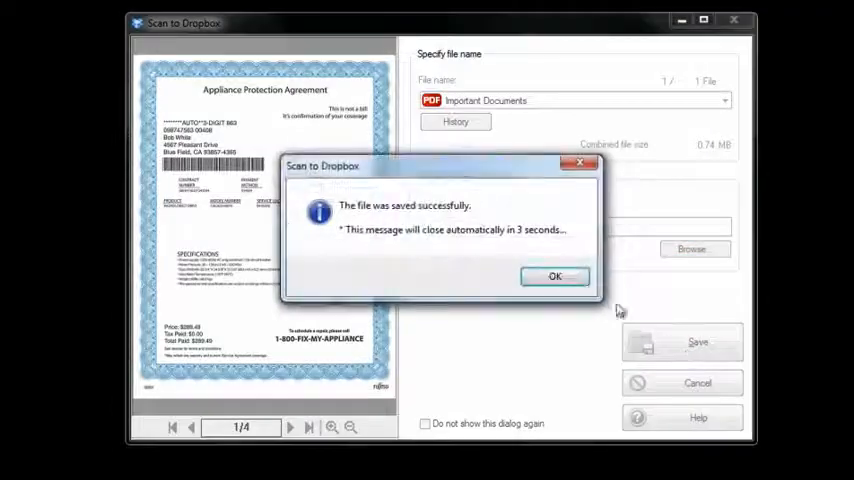